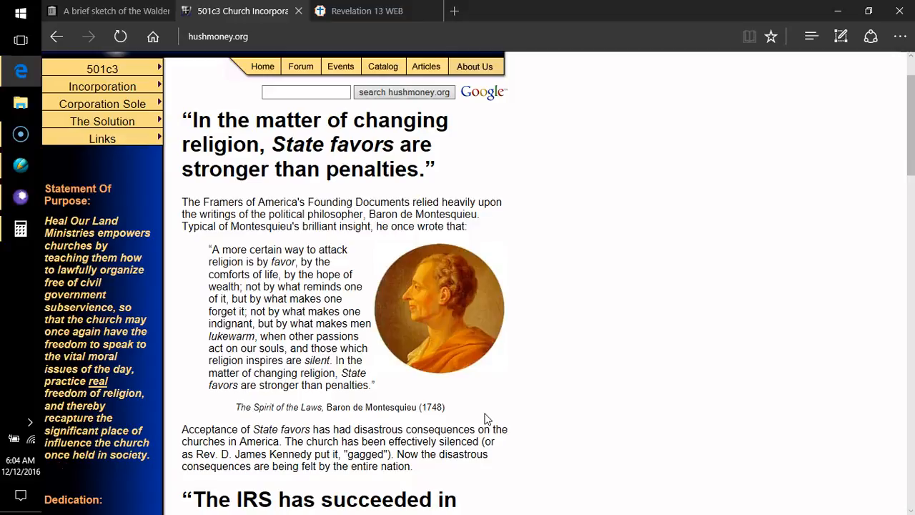
pyautogui.moveTo(486, 418)
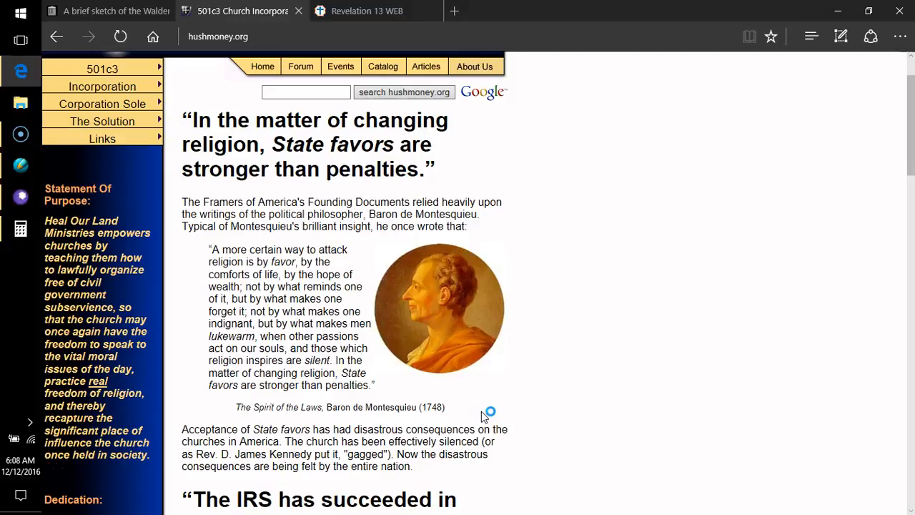
pyautogui.moveTo(482, 416)
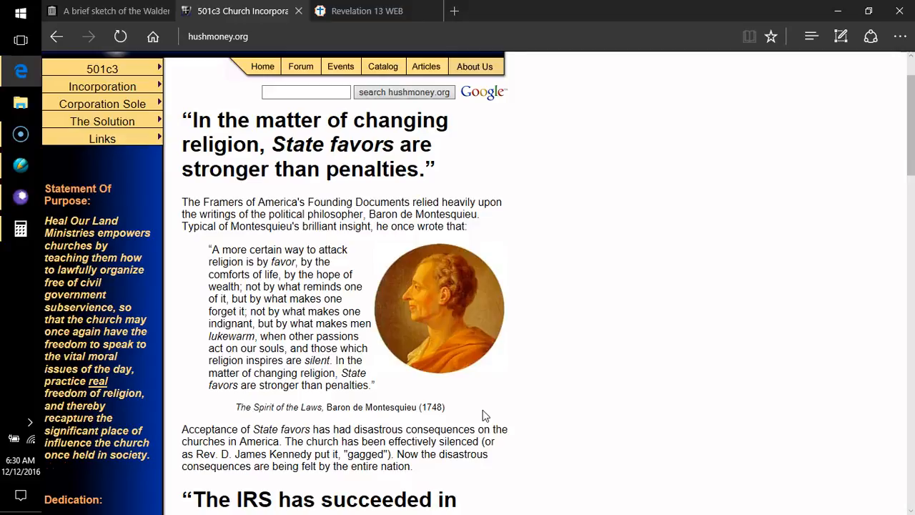
pyautogui.moveTo(40, 478)
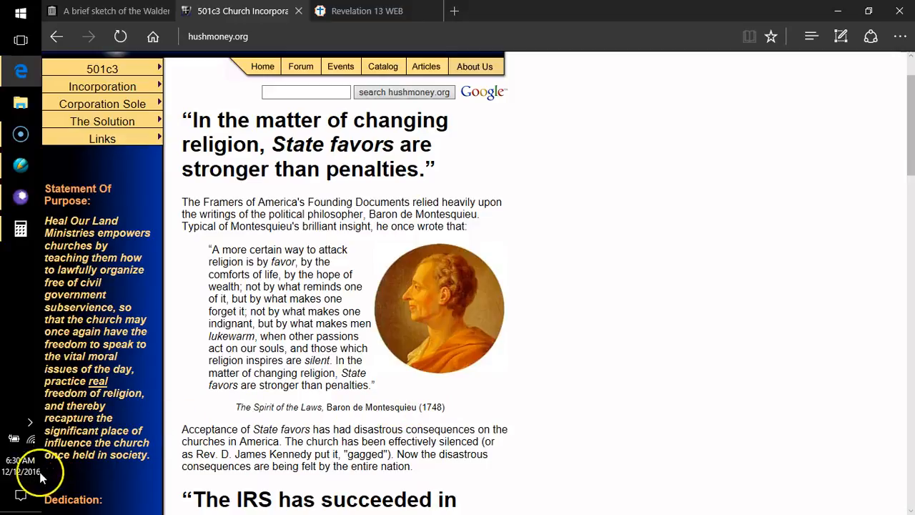
pyautogui.moveTo(35, 476)
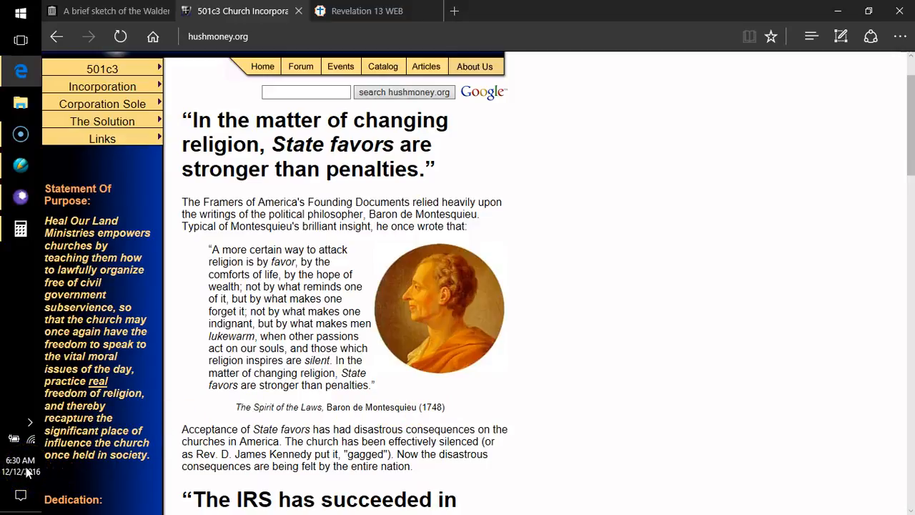